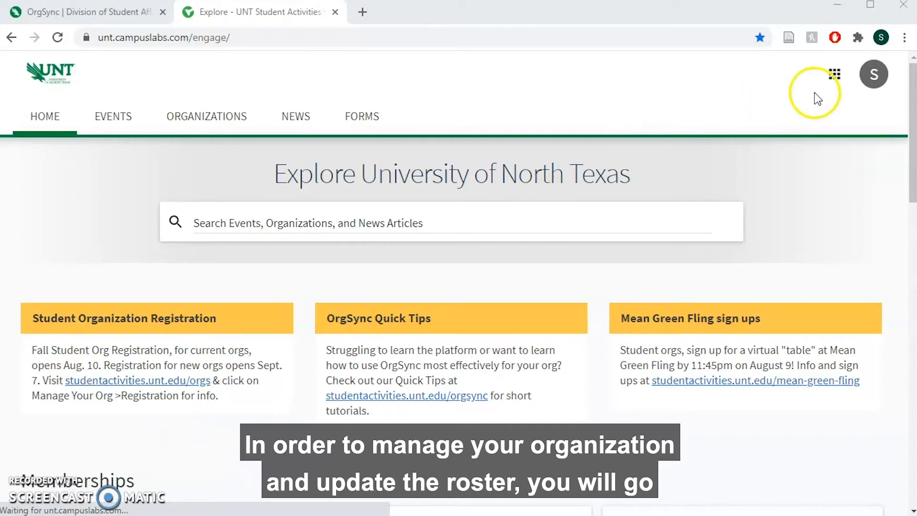
- Open the Student Org and Advisor Resource Portal organization from the switchboard's Manage area
click(834, 73)
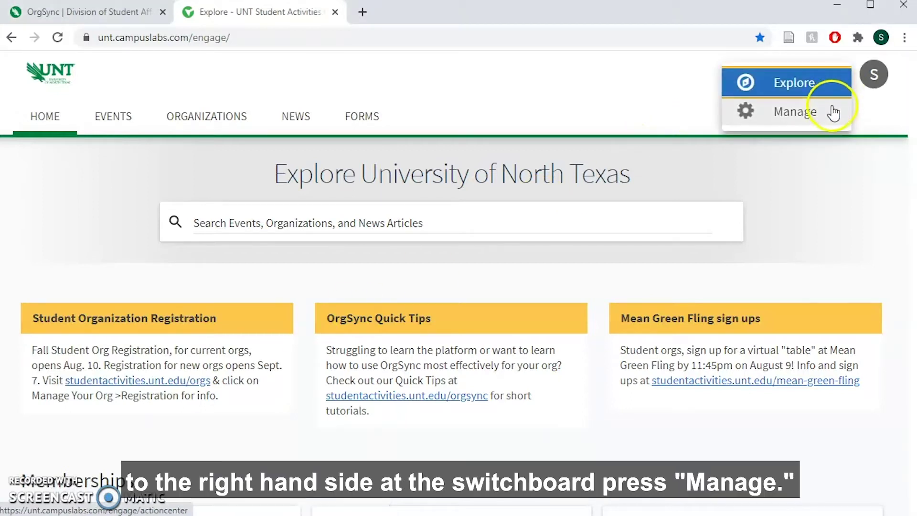
click(795, 111)
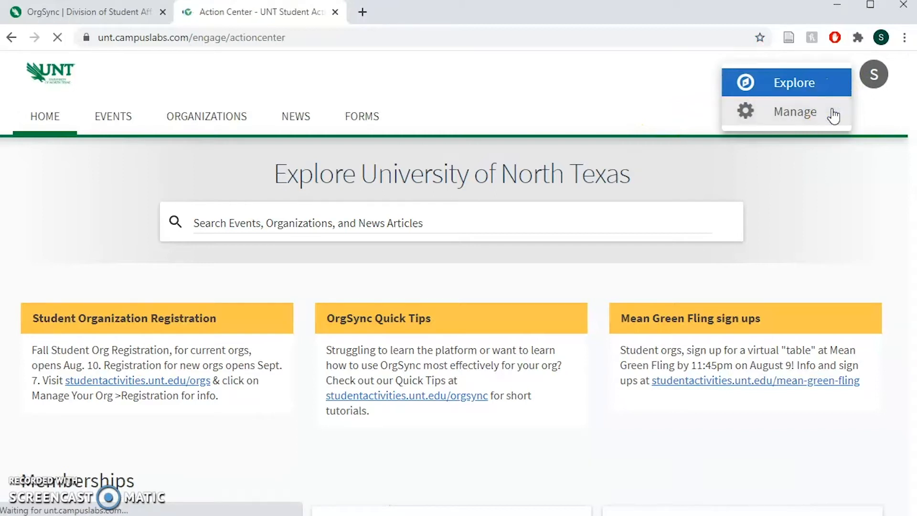
click(794, 112)
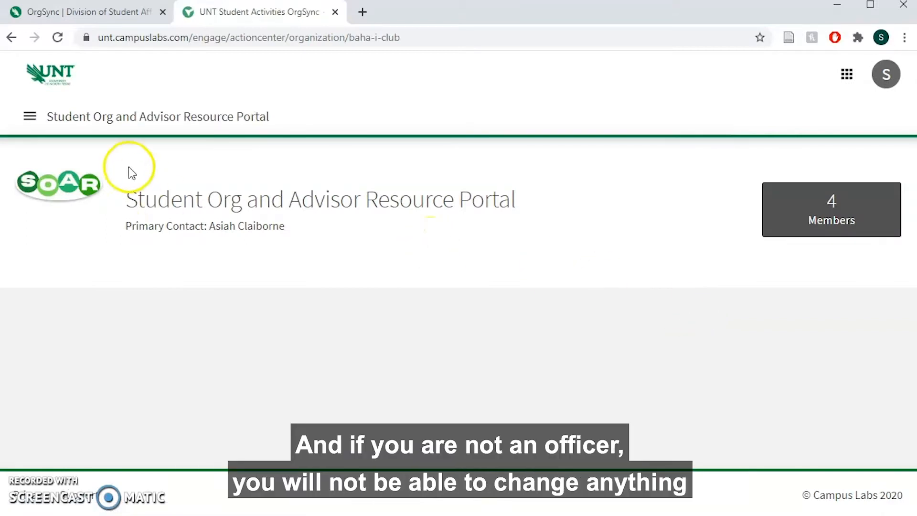
- Open the Roster from Organization Tools and scroll through the four current members
click(30, 116)
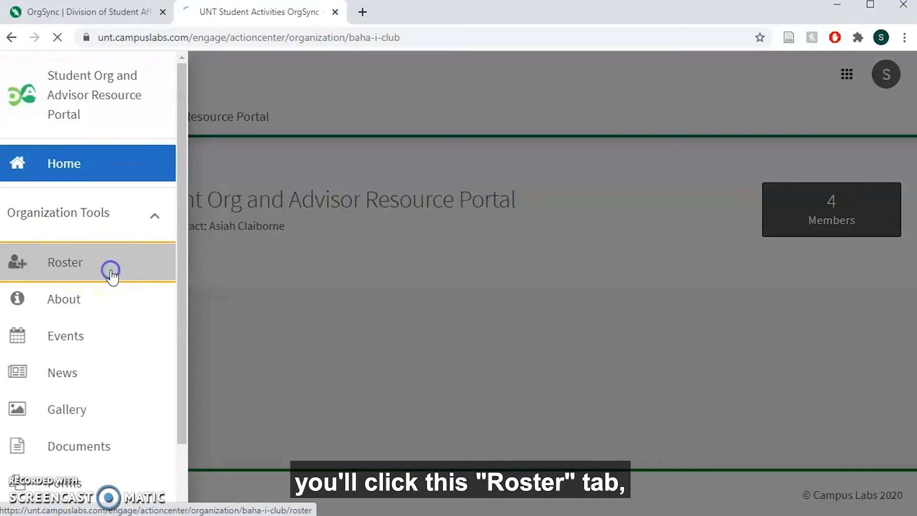
click(64, 262)
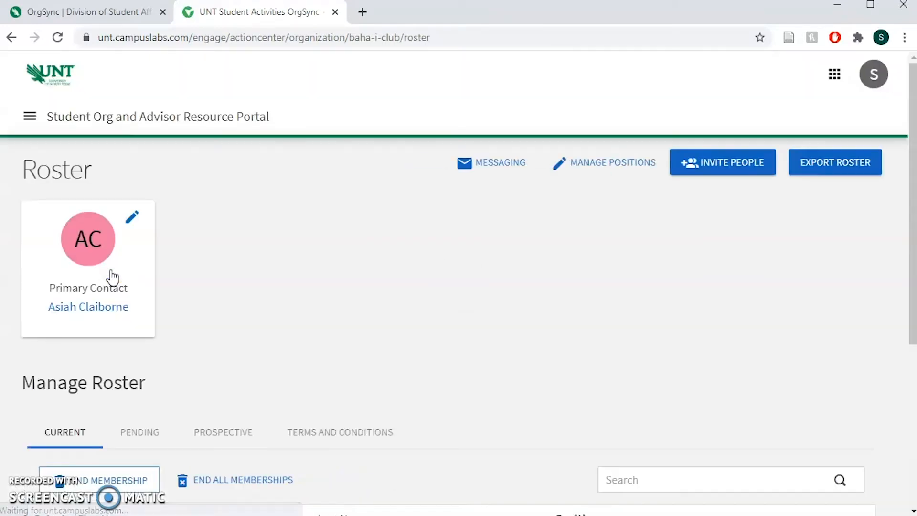
scroll(down, 3)
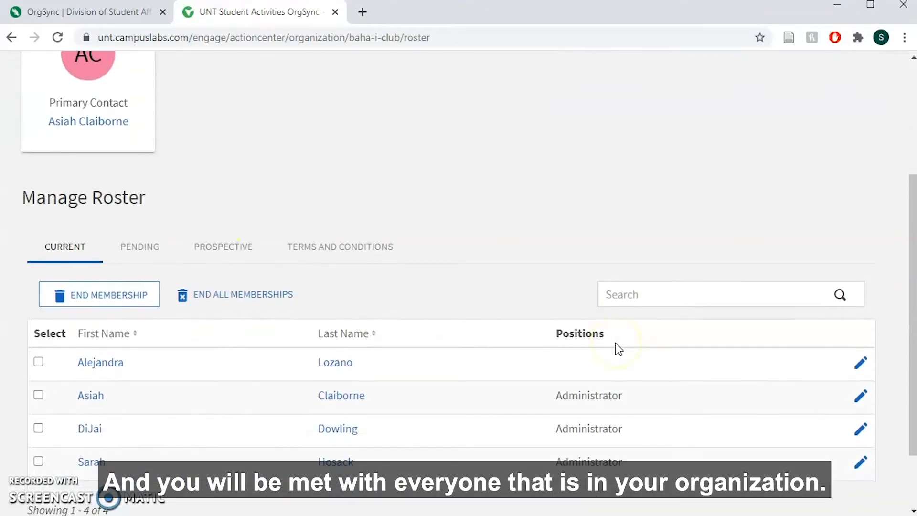
scroll(down, 3)
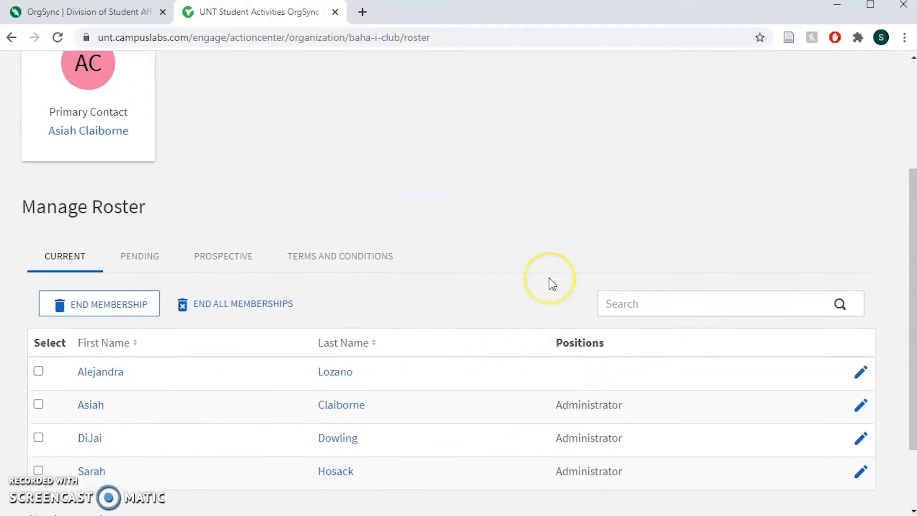
scroll(down, 3)
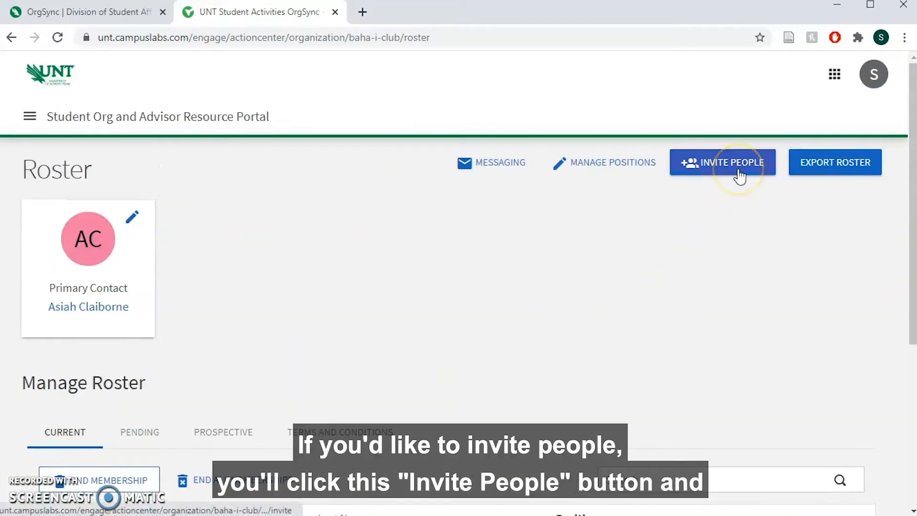
click(730, 162)
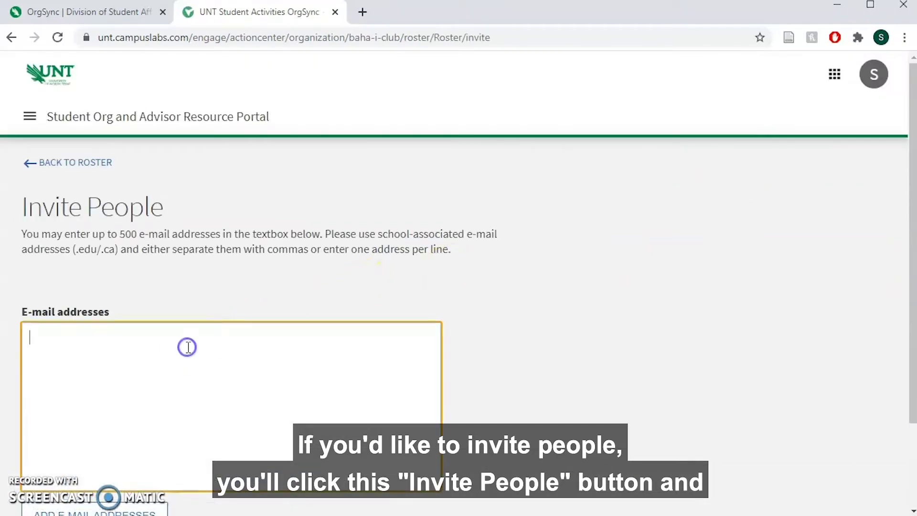
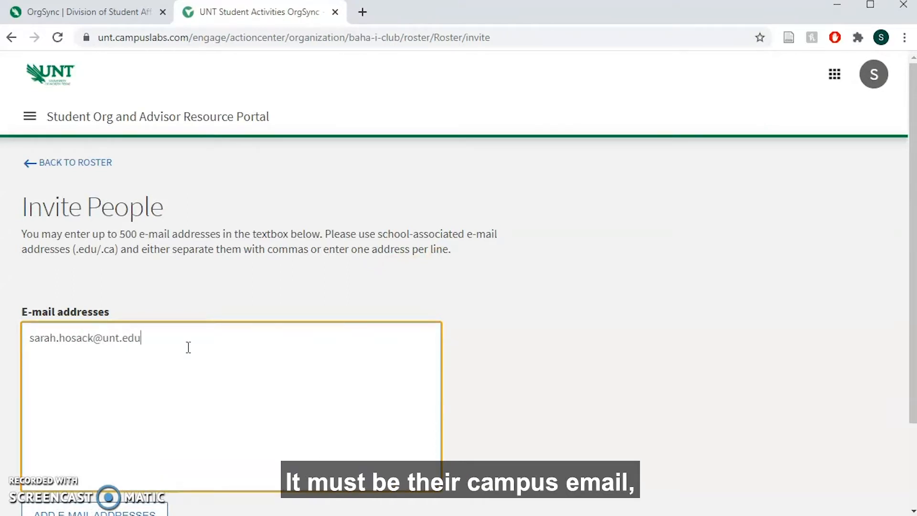
scroll(down, 3)
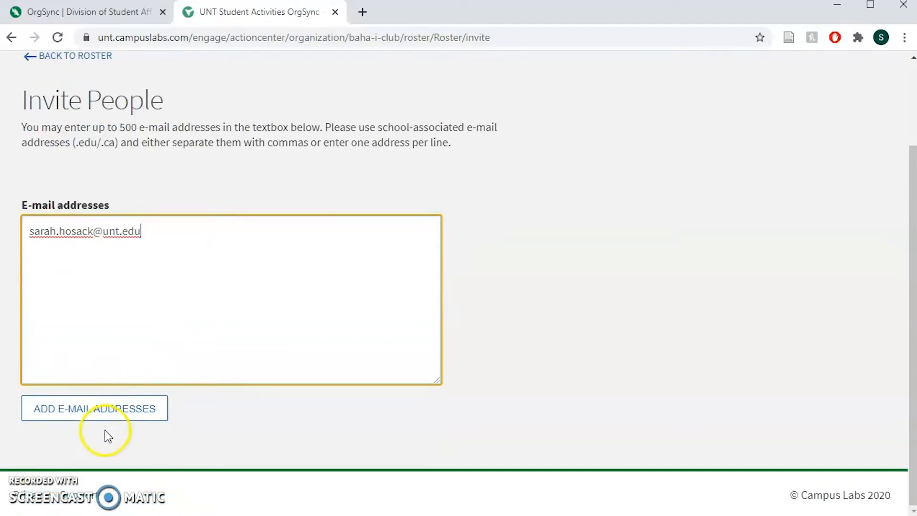
click(94, 408)
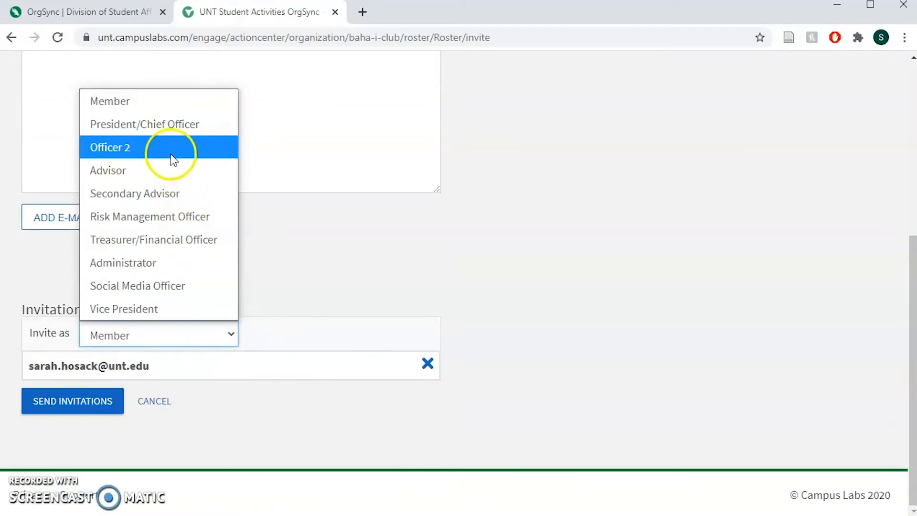
click(110, 147)
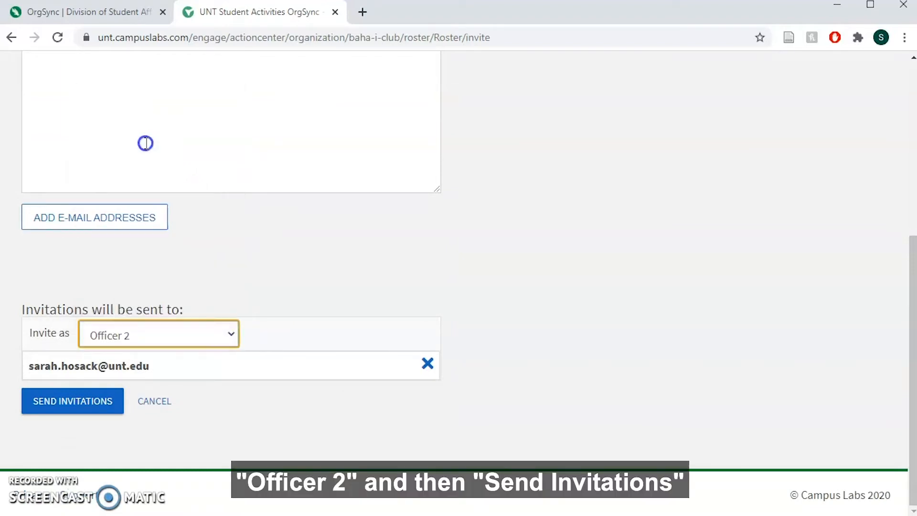
click(90, 402)
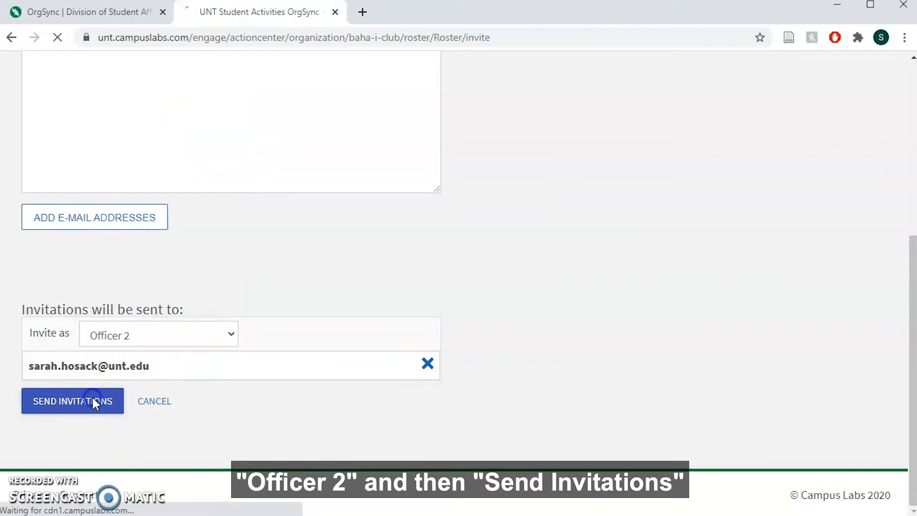
click(72, 400)
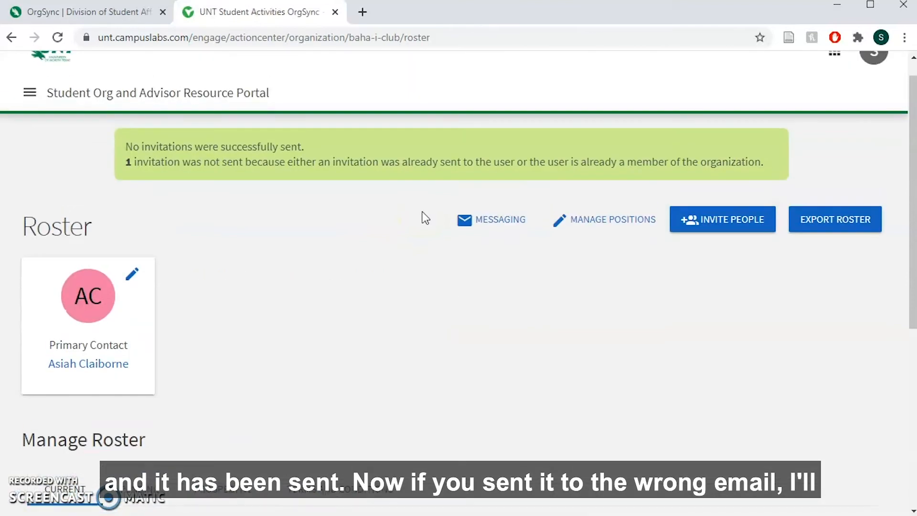
click(723, 222)
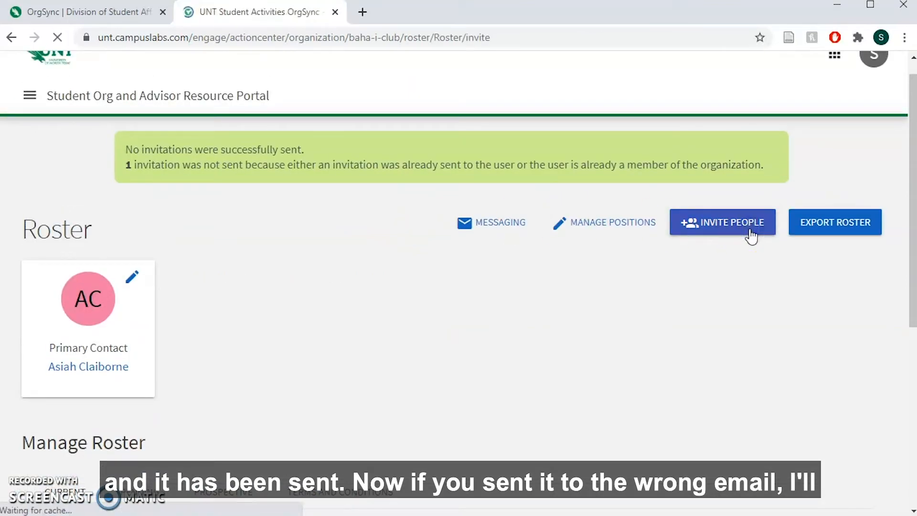
click(723, 222)
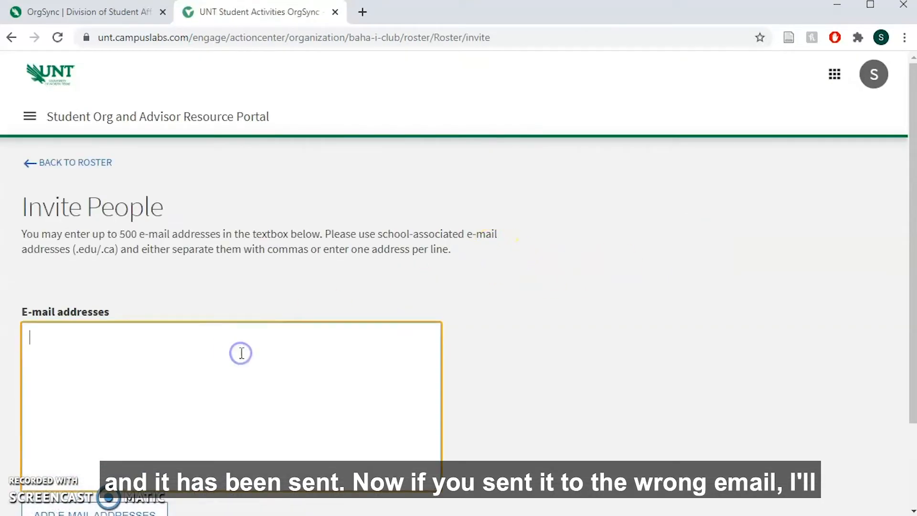
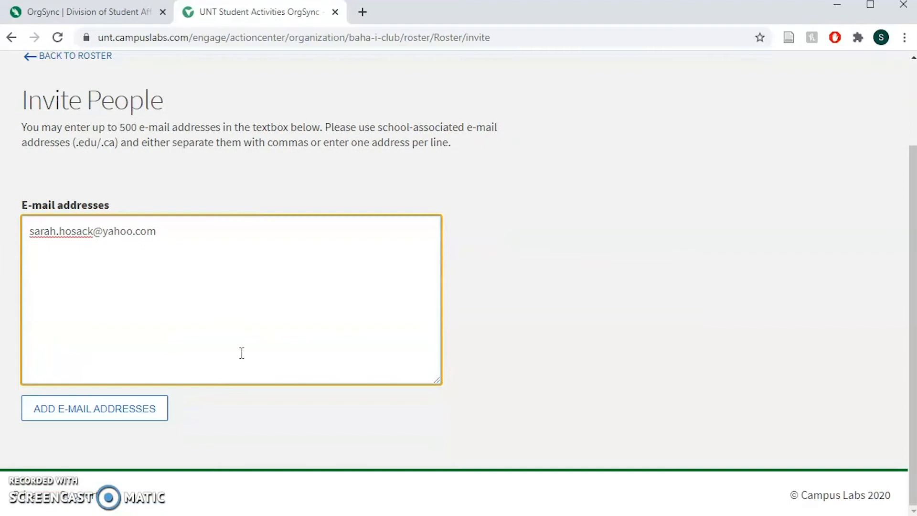
click(94, 408)
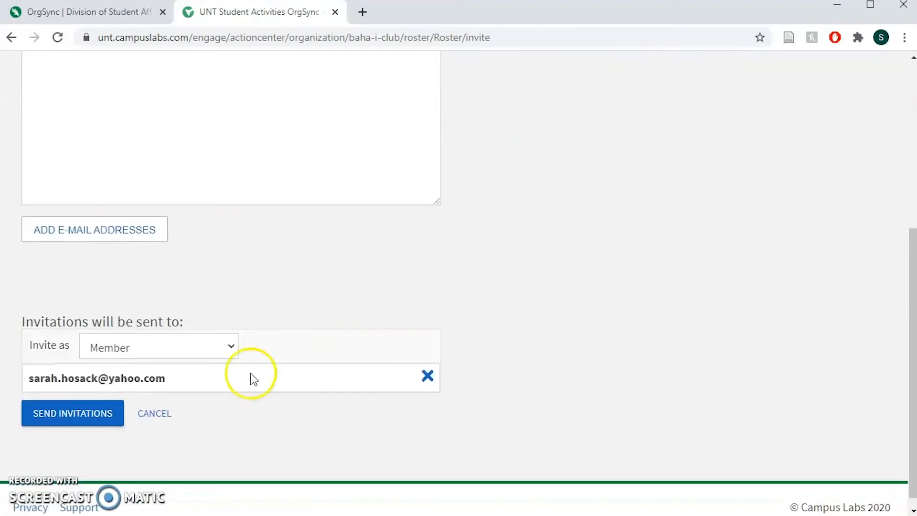
click(72, 413)
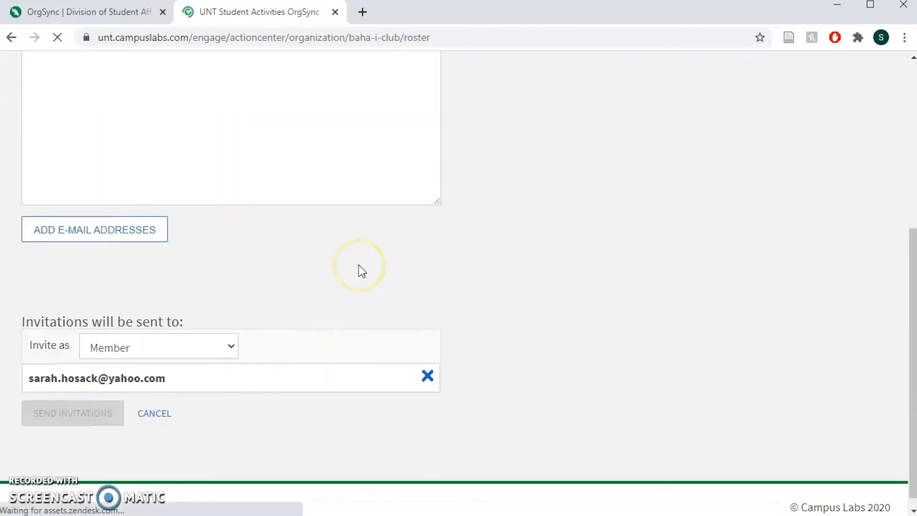
click(72, 413)
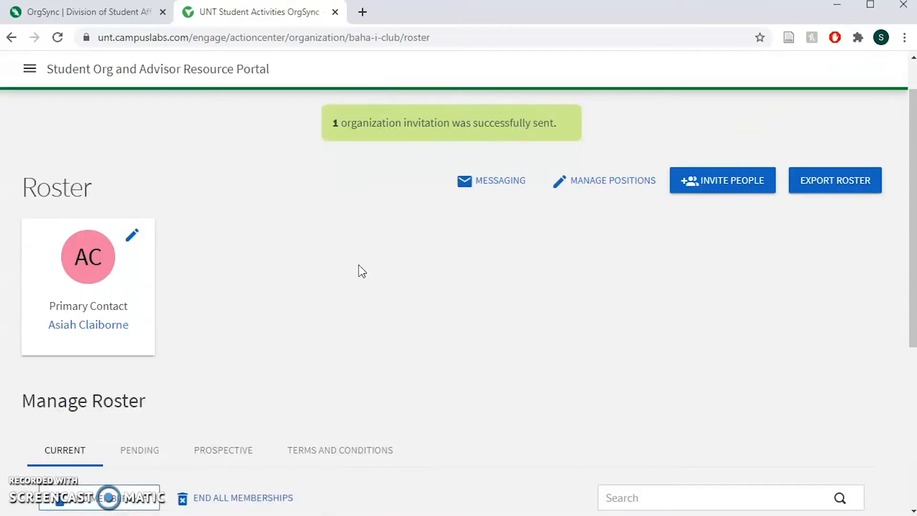
- Scroll to Manage Roster and view the Pending tab's two invitations
scroll(down, 3)
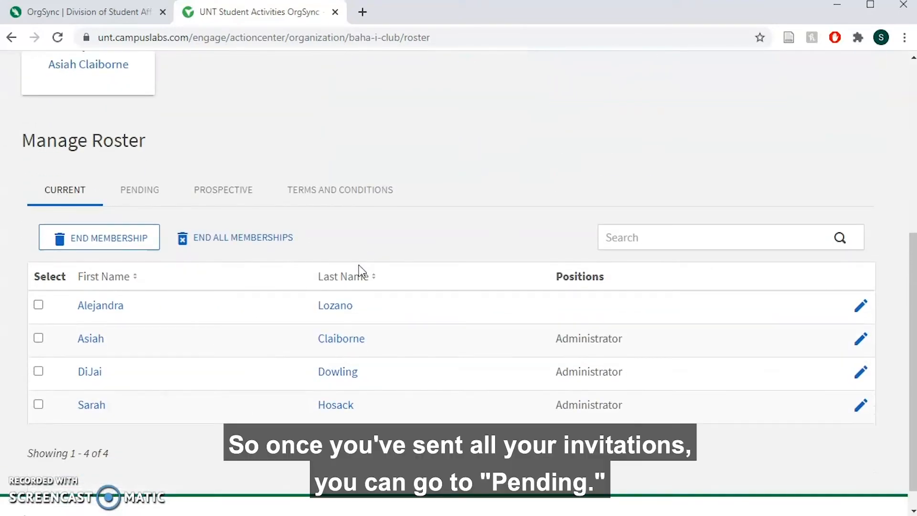
click(140, 190)
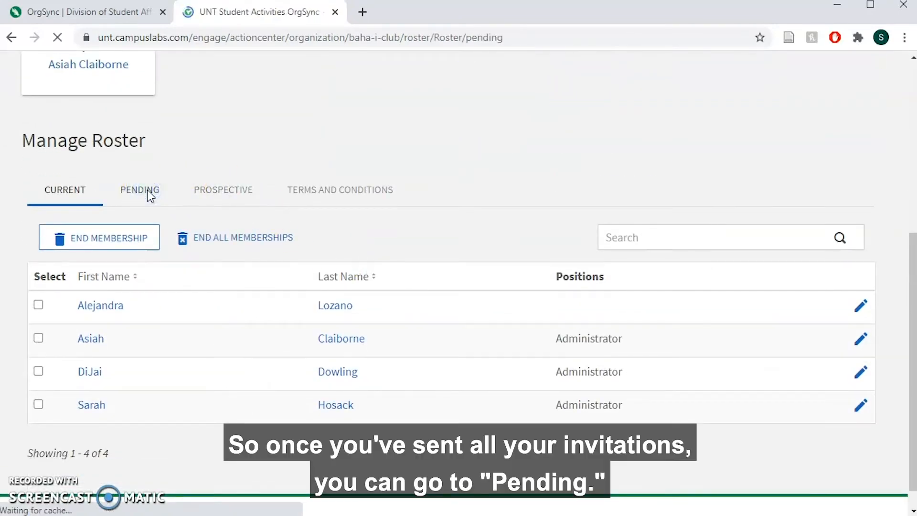
click(140, 191)
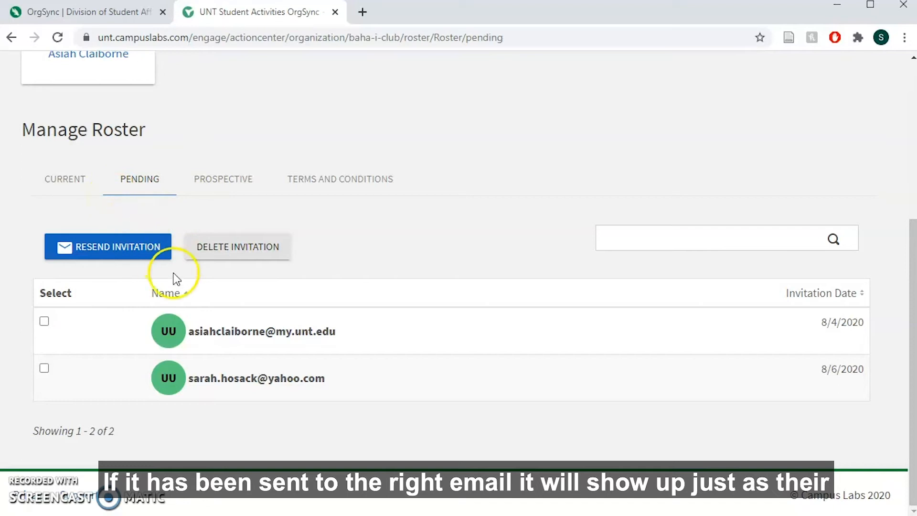
mouse_move(310, 357)
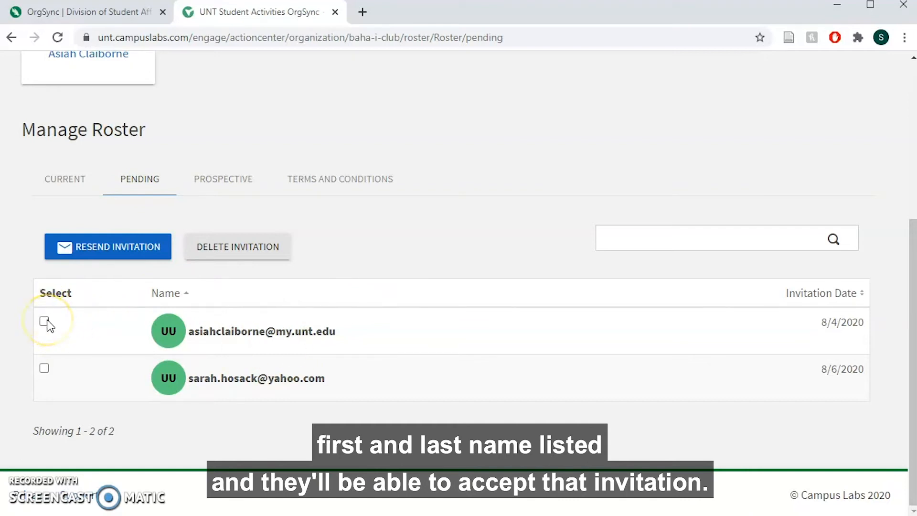
- Select both pending invitations, delete them, and view the Prospective tab
click(44, 321)
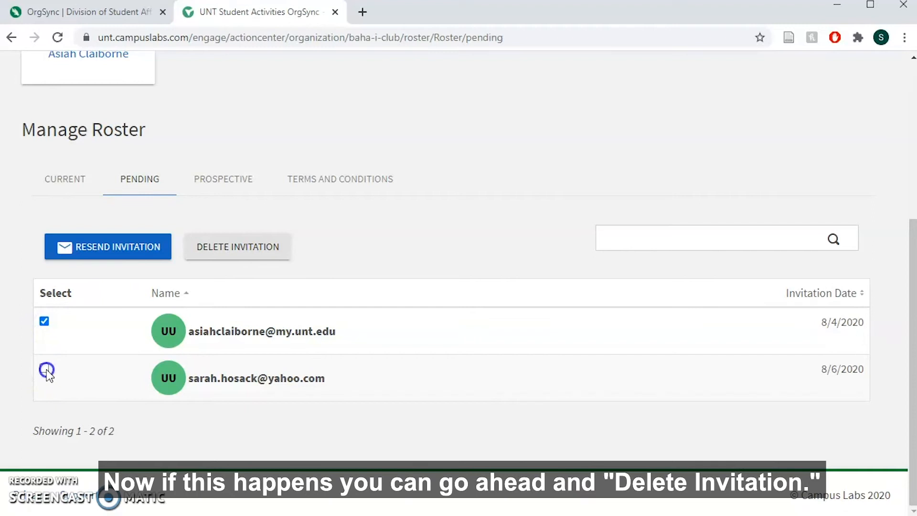
click(44, 369)
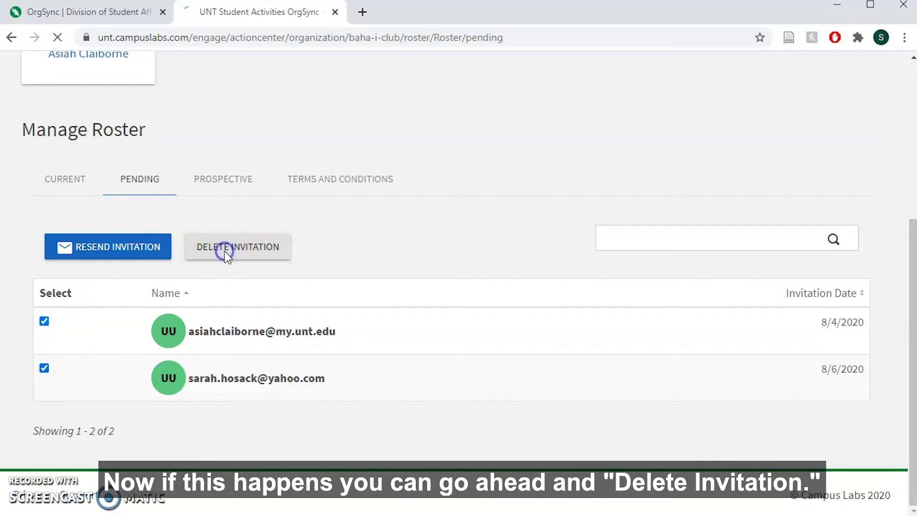
click(237, 247)
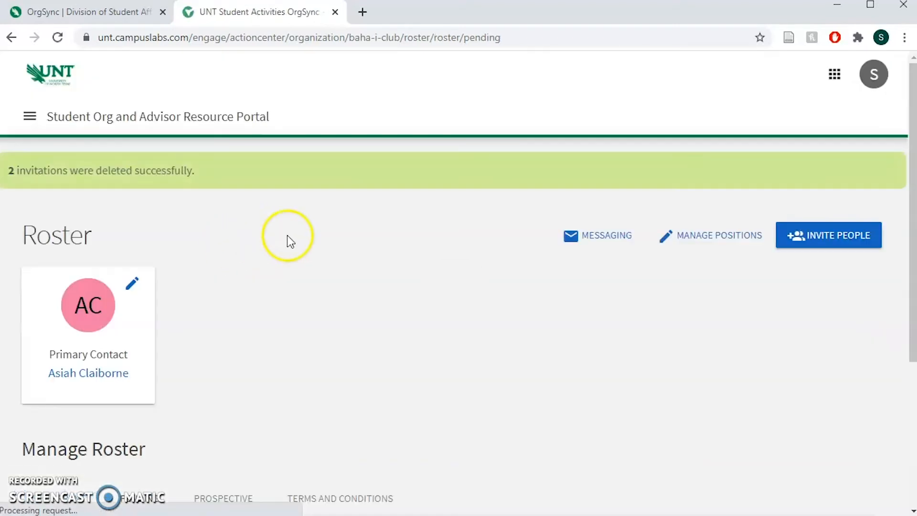
click(236, 307)
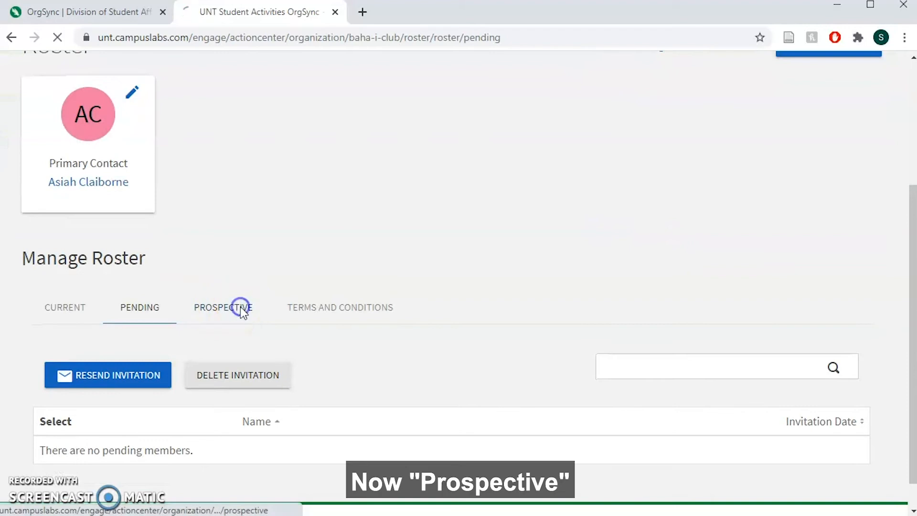
click(237, 308)
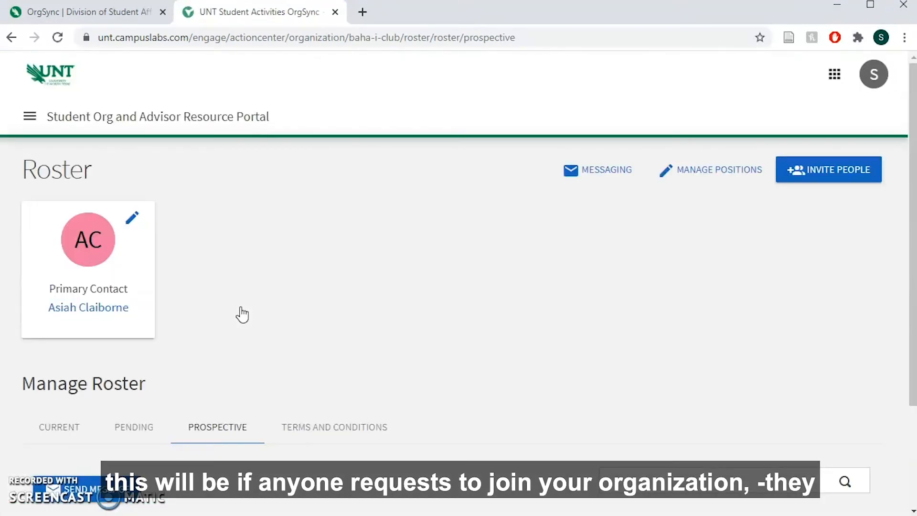
scroll(down, 3)
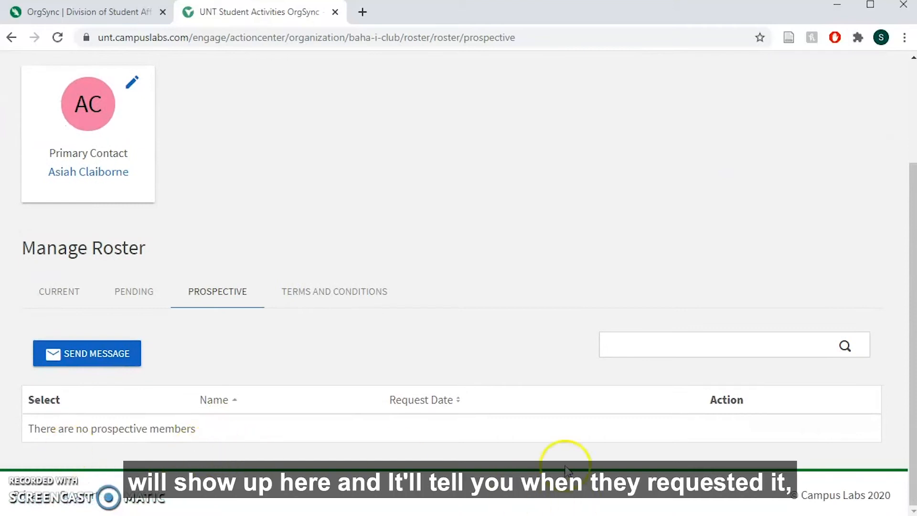
mouse_move(776, 421)
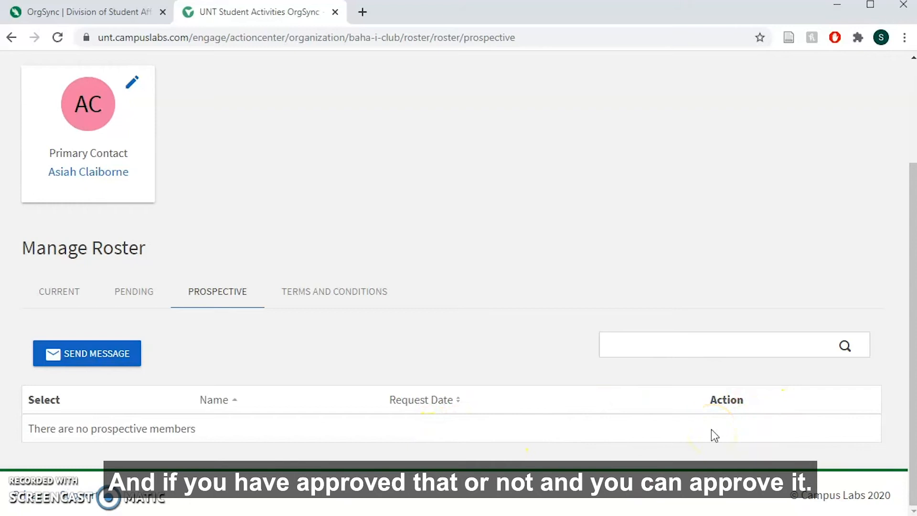
mouse_move(323, 372)
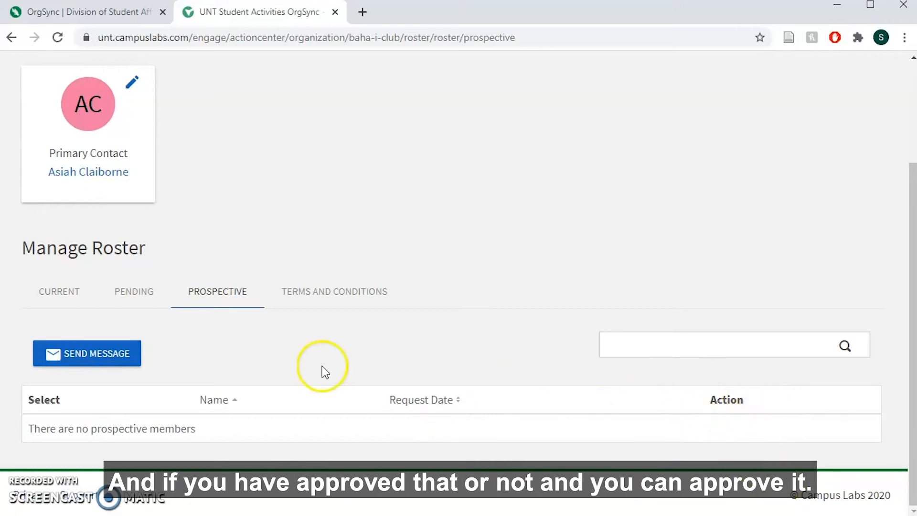
scroll(up, 3)
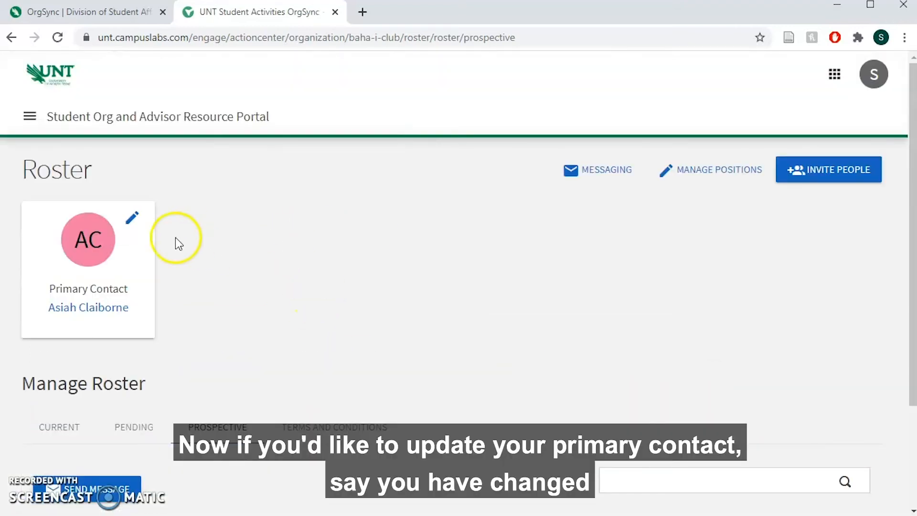
mouse_move(135, 221)
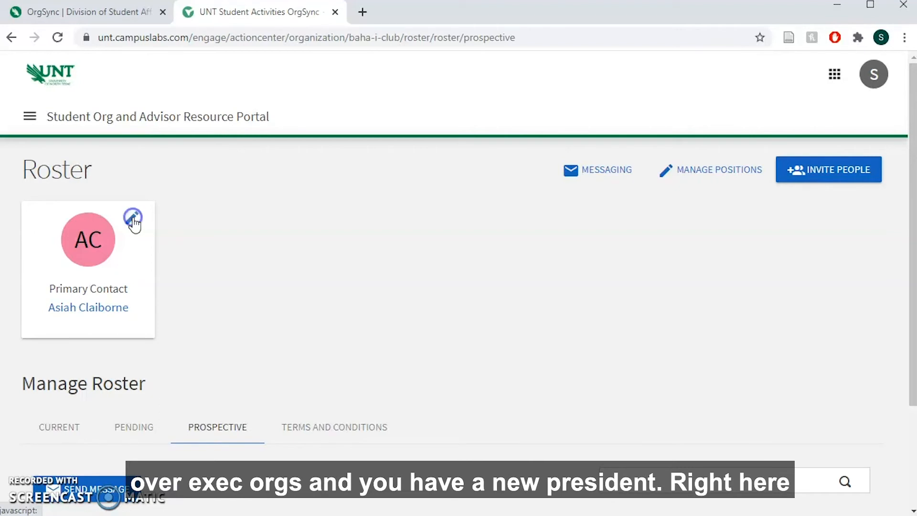
click(132, 219)
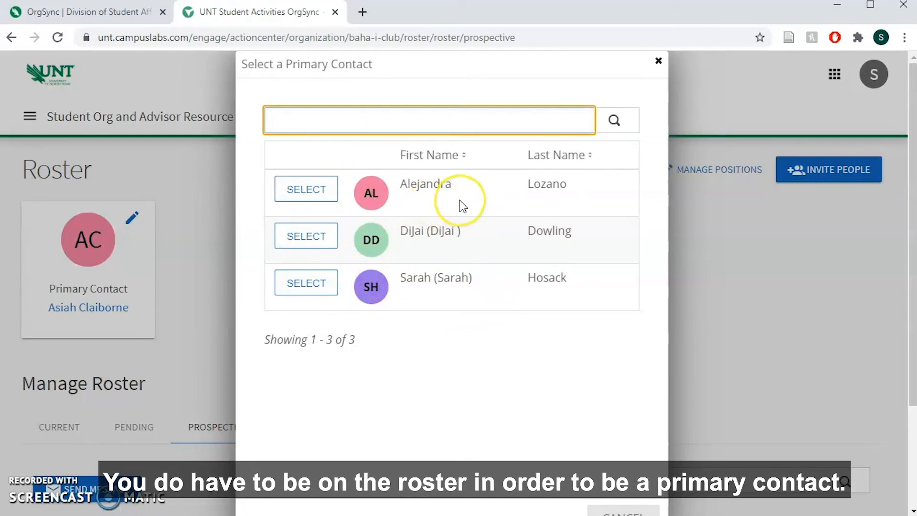
mouse_move(657, 62)
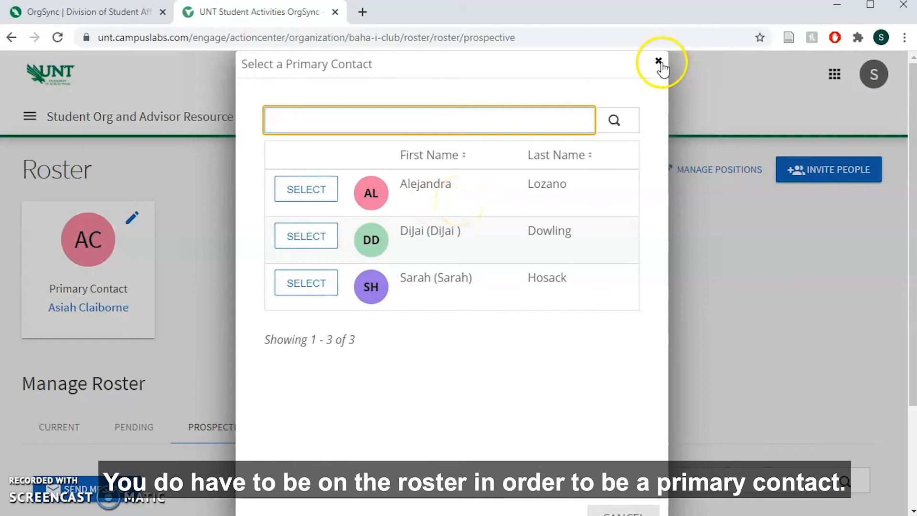
click(658, 61)
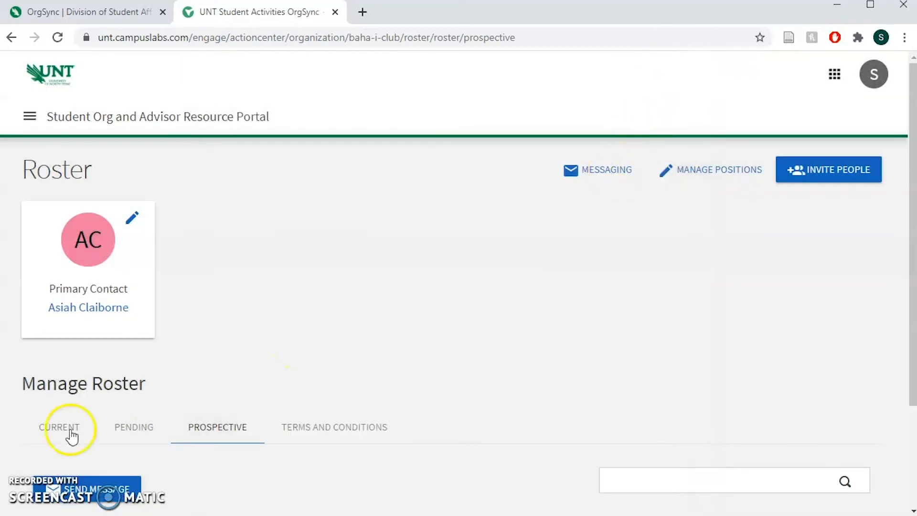
click(59, 428)
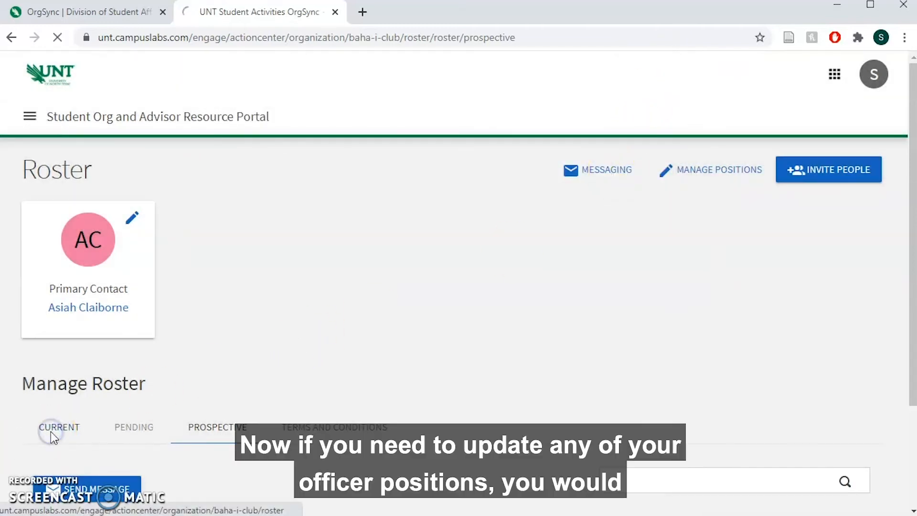
- Give the second current member the President/Chief Officer position and save
click(59, 427)
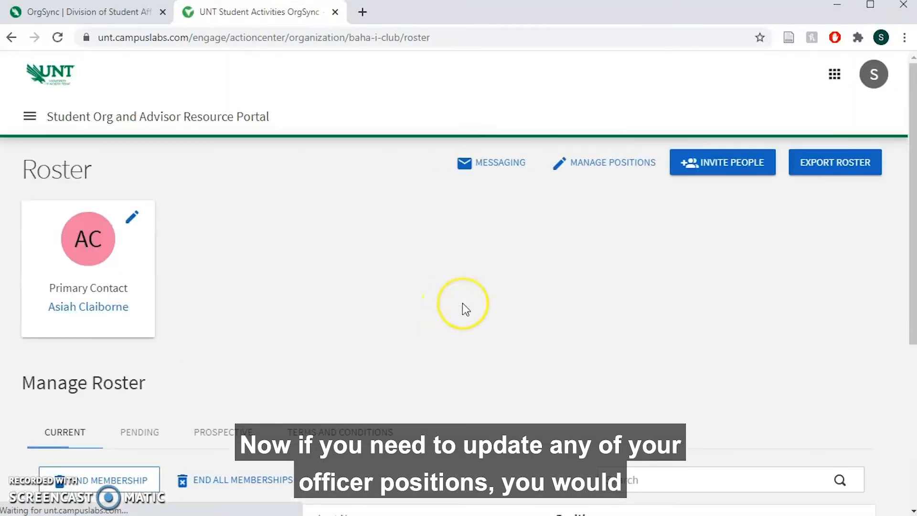
scroll(down, 3)
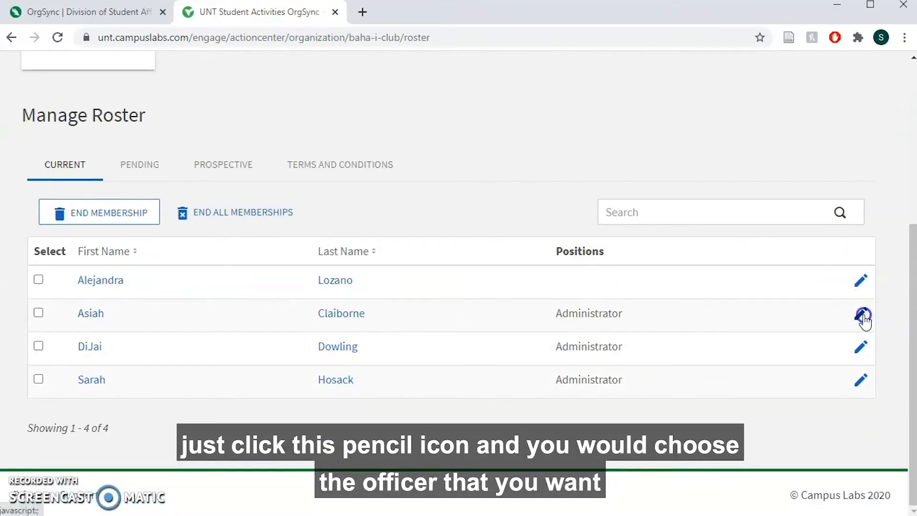
click(860, 313)
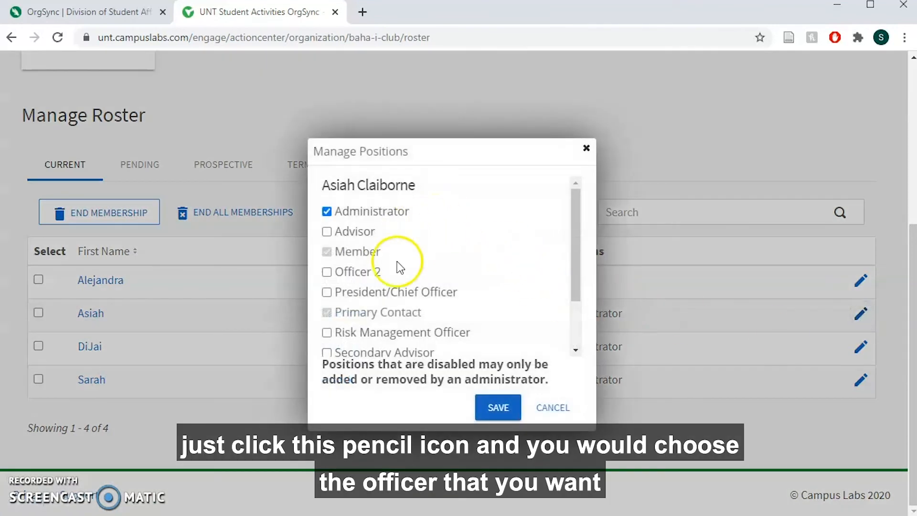
scroll(down, 3)
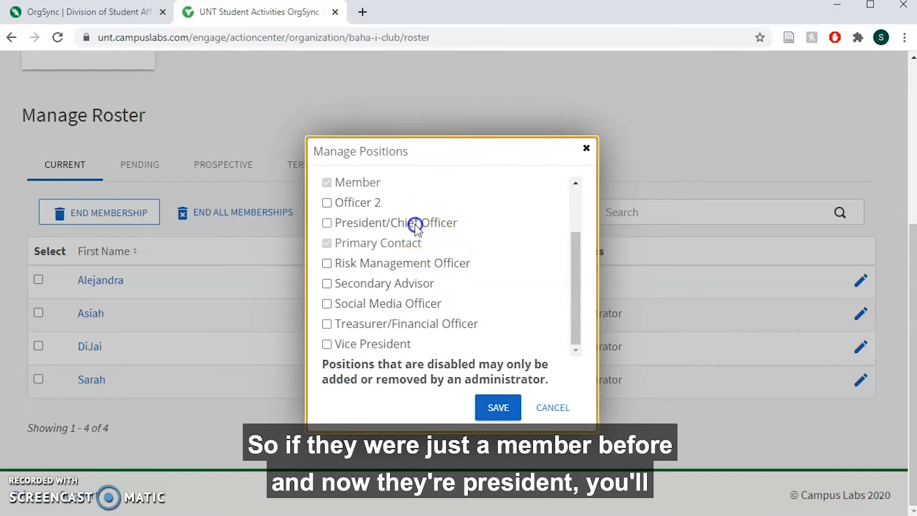
click(327, 223)
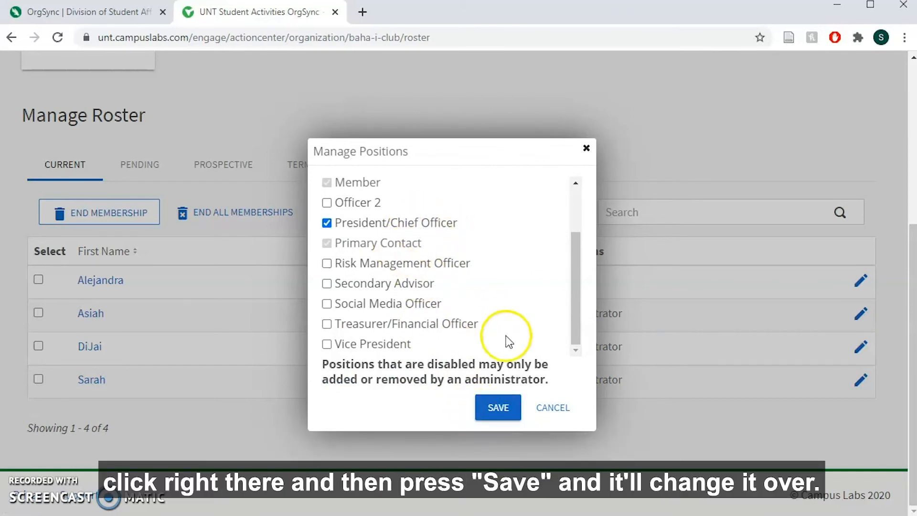
click(498, 407)
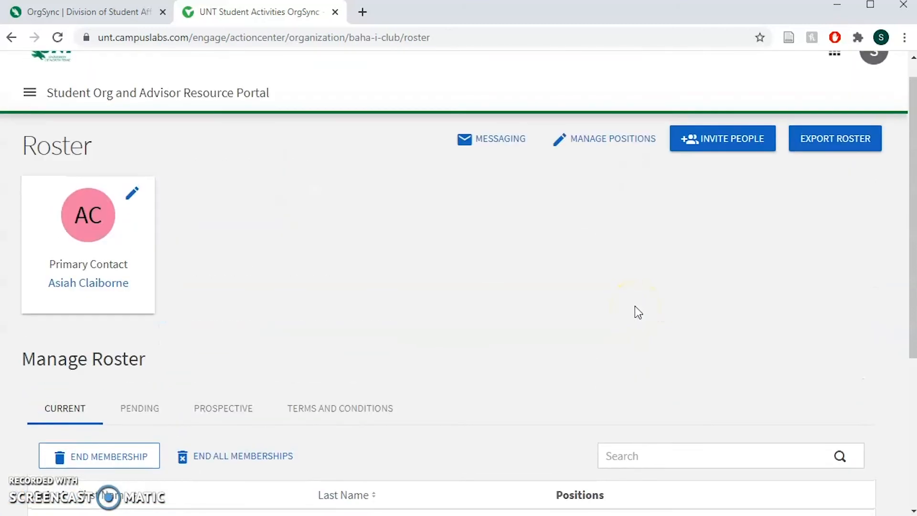
click(613, 139)
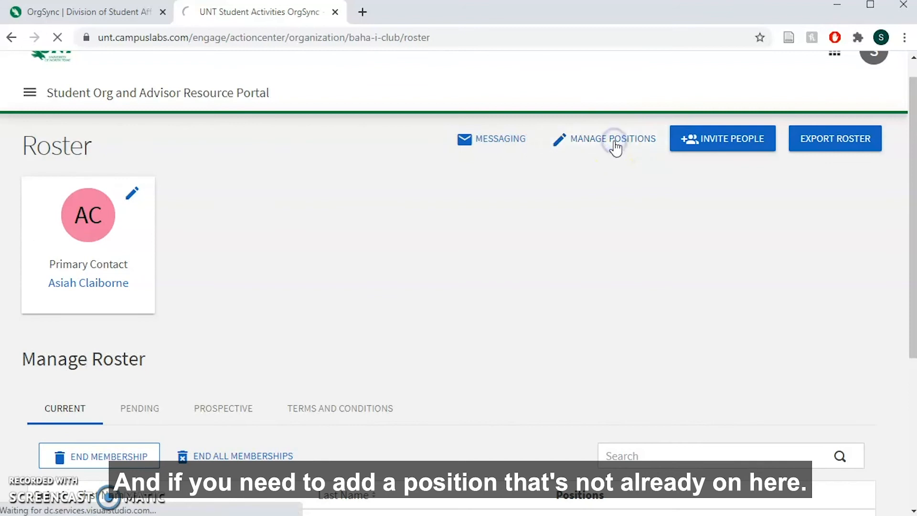
- Start a new position named VP Sales with position type Officer
click(613, 138)
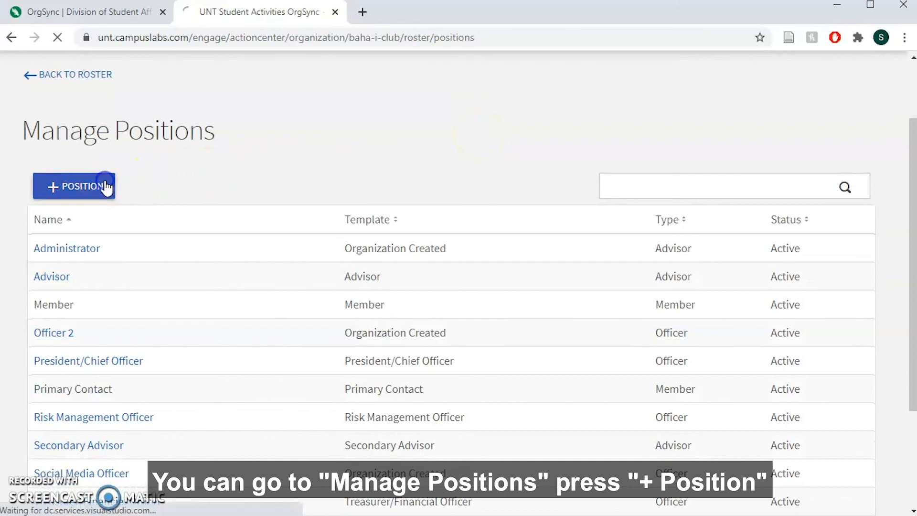
click(74, 186)
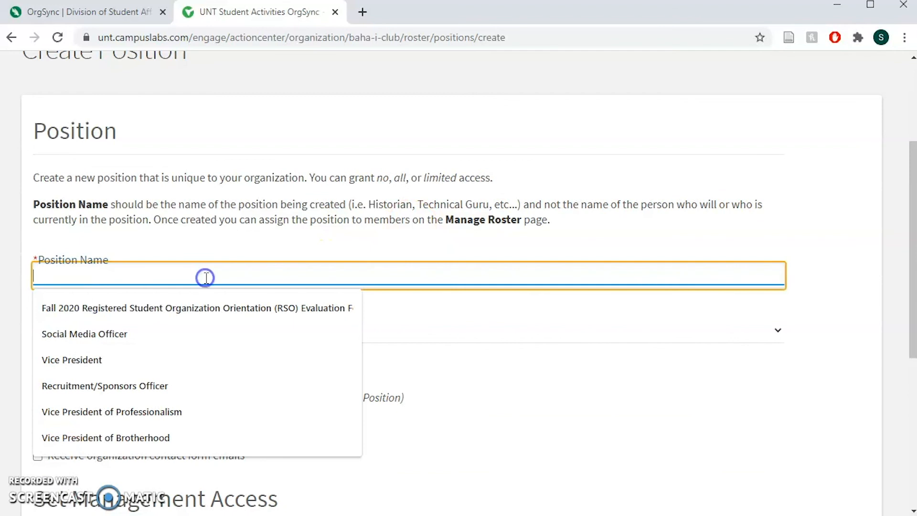
text(VP Sales)
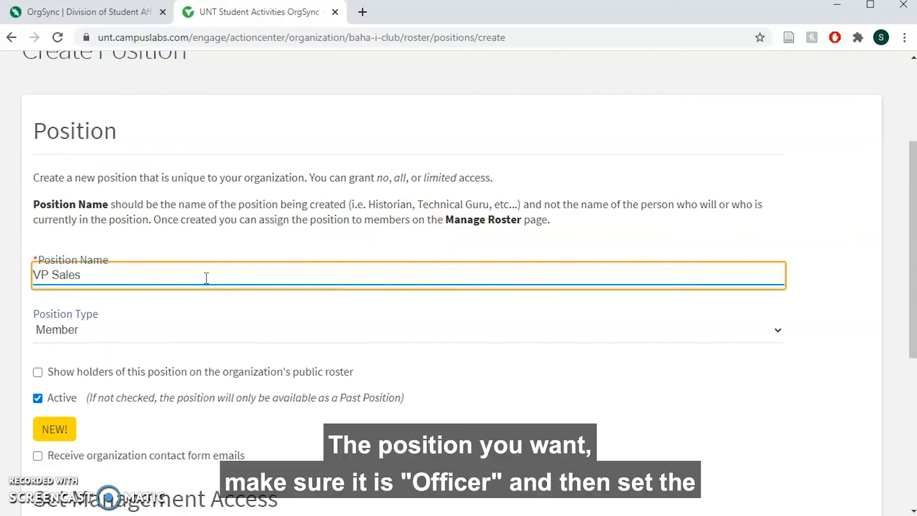
scroll(down, 3)
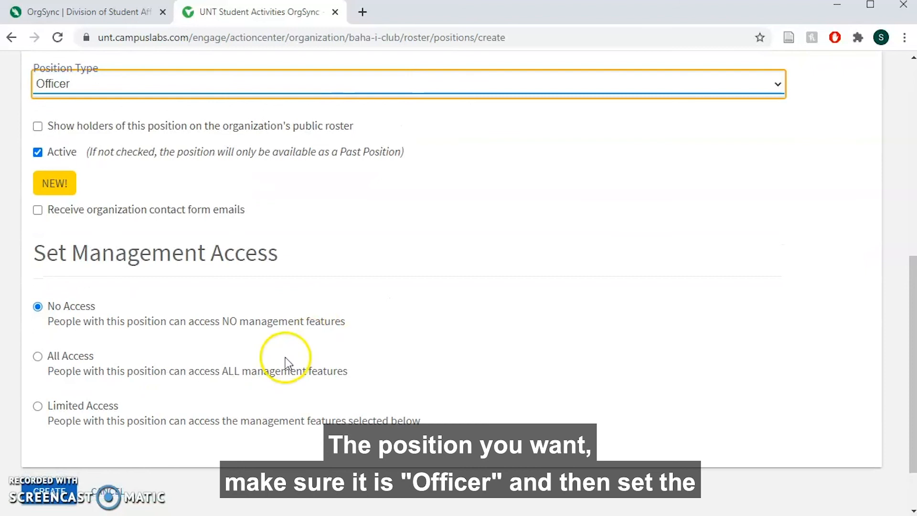
scroll(down, 3)
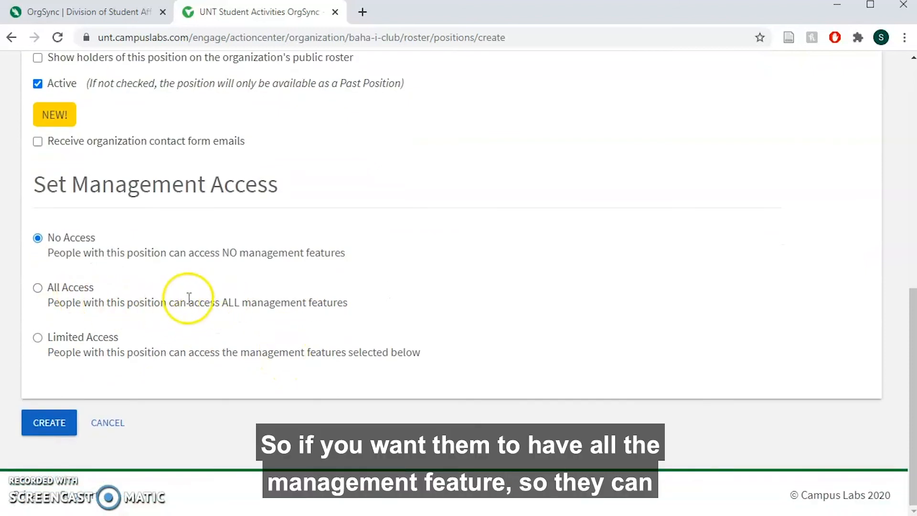
mouse_move(86, 301)
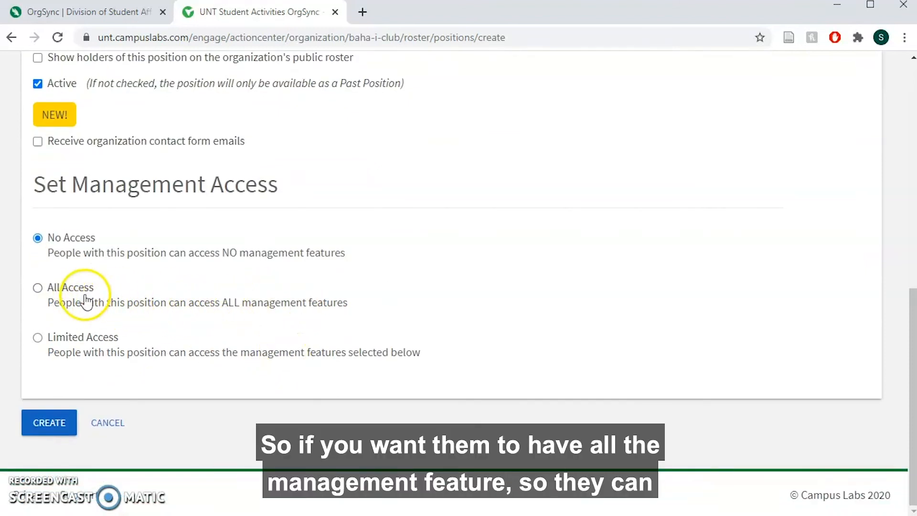
mouse_move(78, 299)
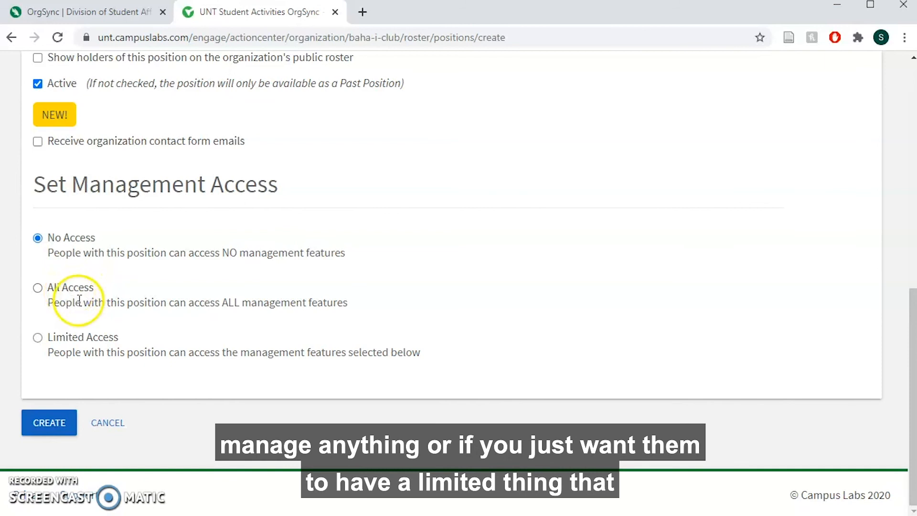
- Set the VP Sales position's management access to All Access
click(38, 338)
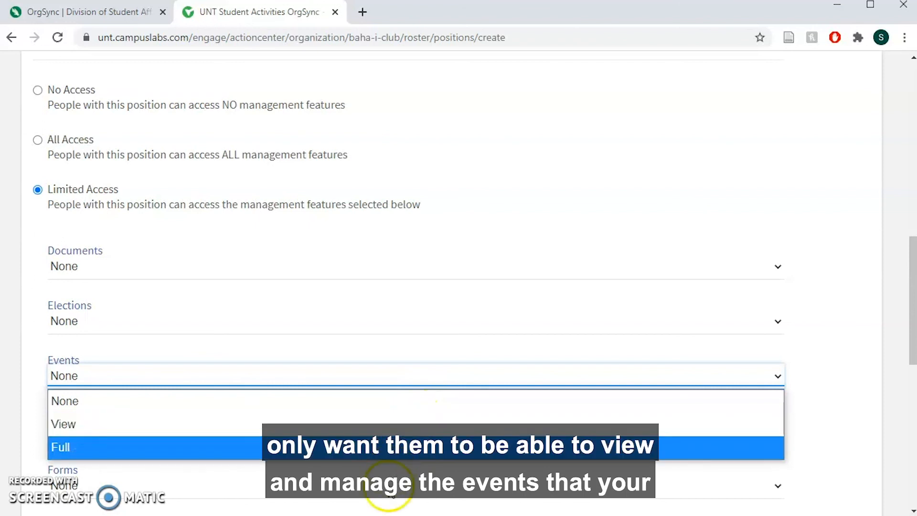
mouse_move(366, 464)
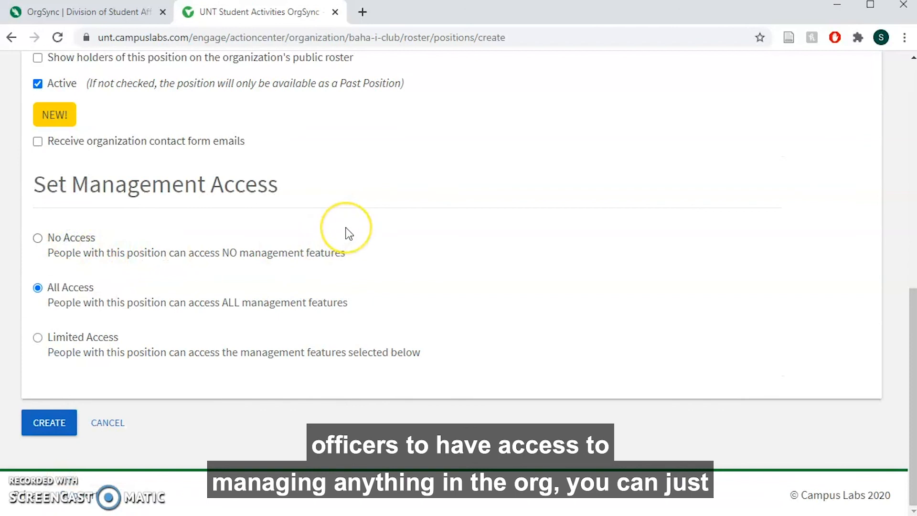
scroll(up, 3)
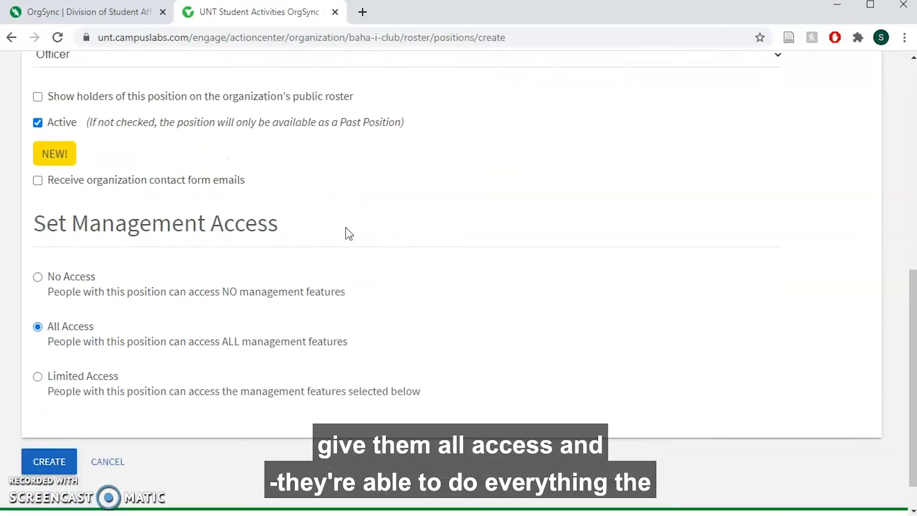
scroll(down, 3)
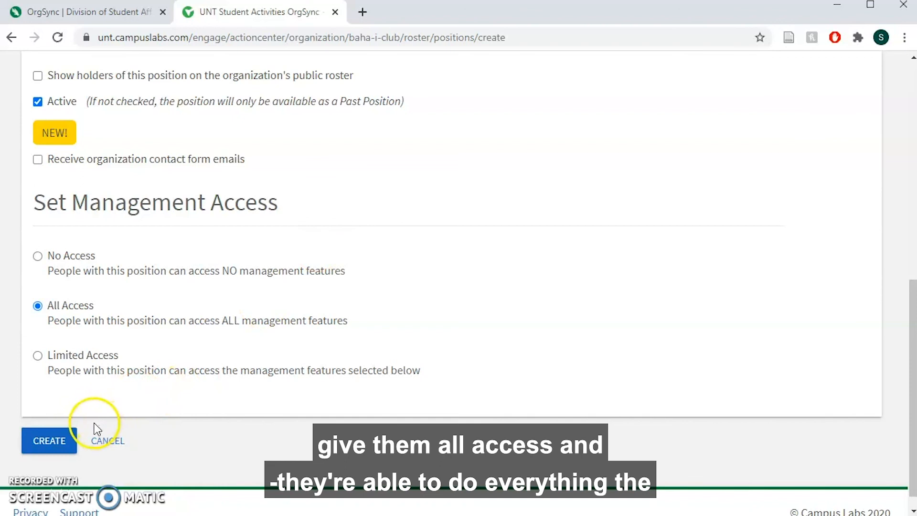
- Create the VP Sales position and go back to the organization roster
click(48, 441)
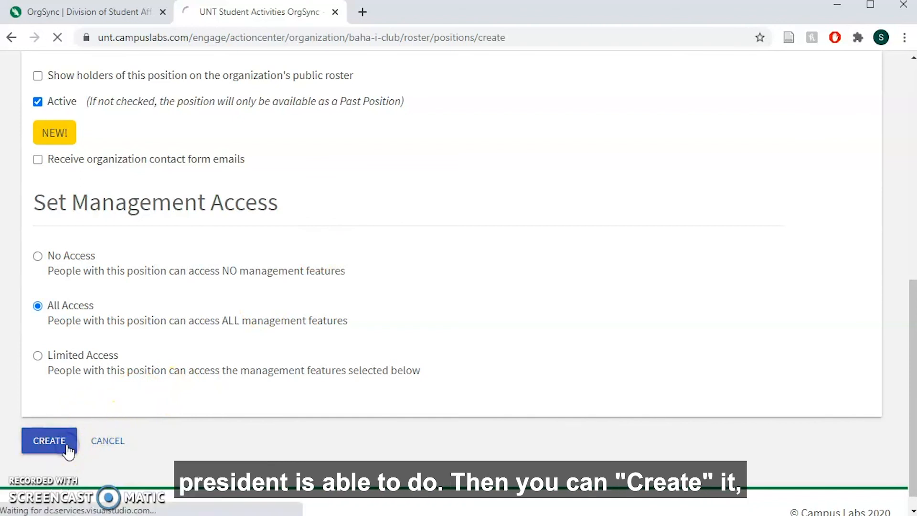
click(48, 441)
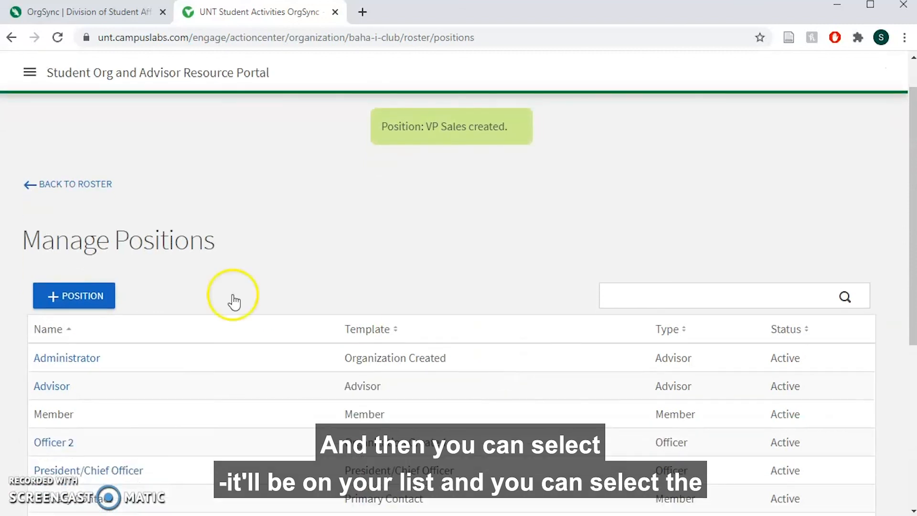
click(62, 184)
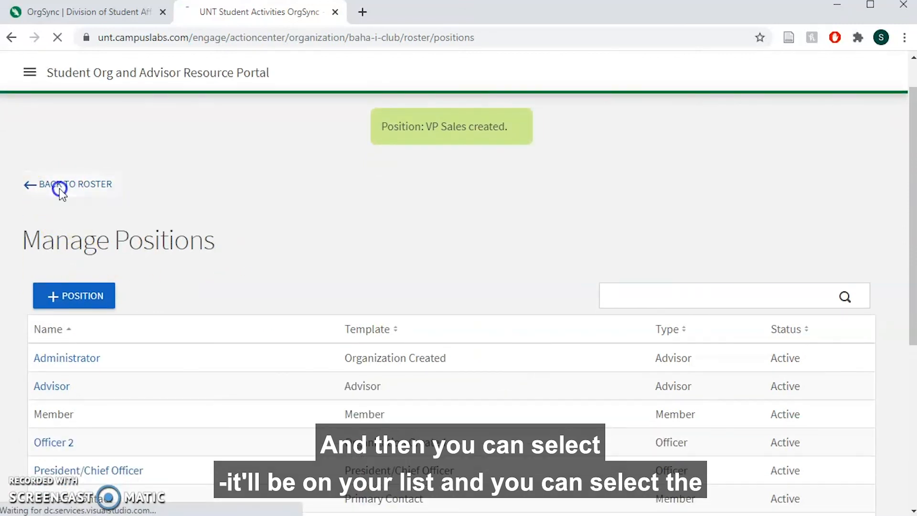
click(72, 185)
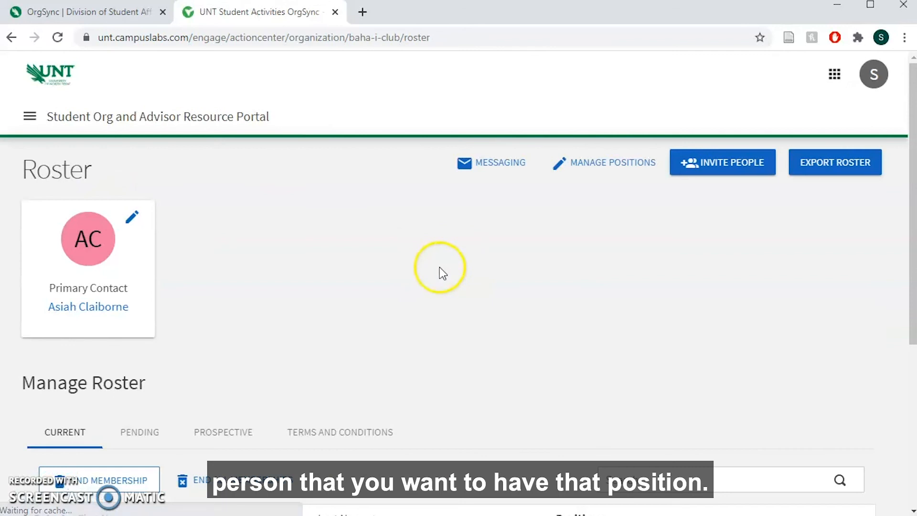